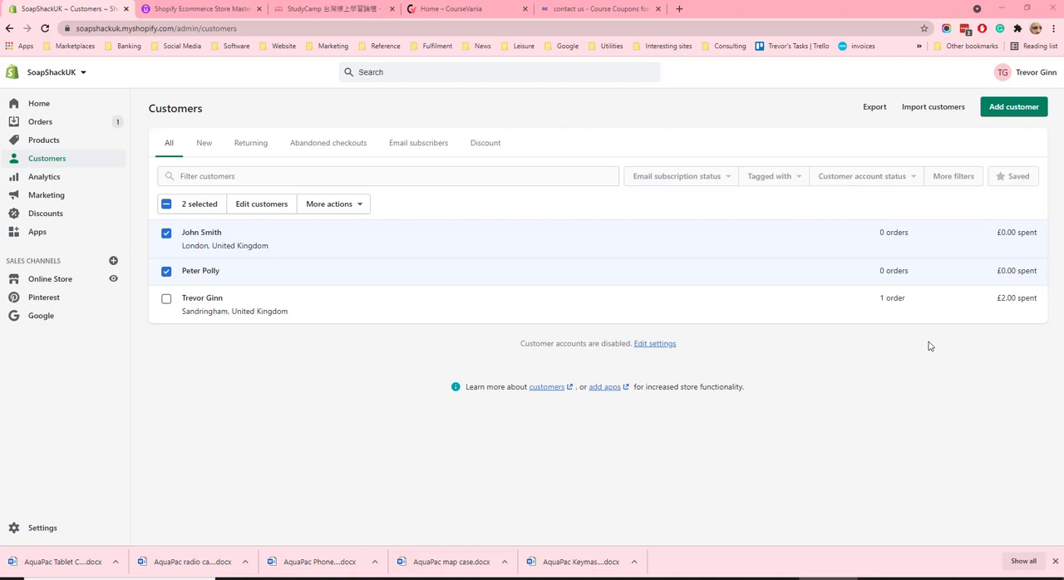
pyautogui.moveTo(566, 331)
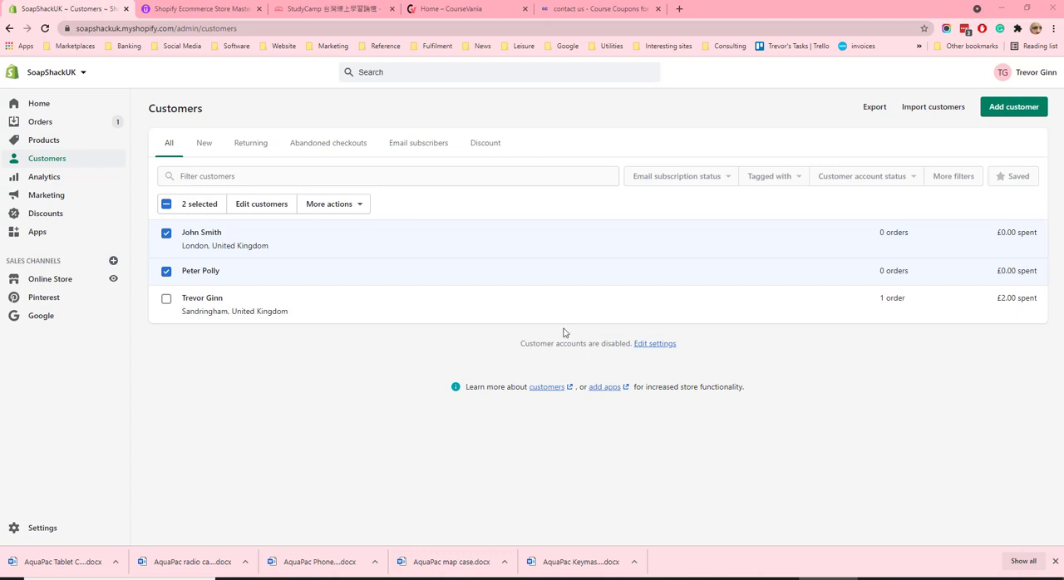
pyautogui.moveTo(53, 163)
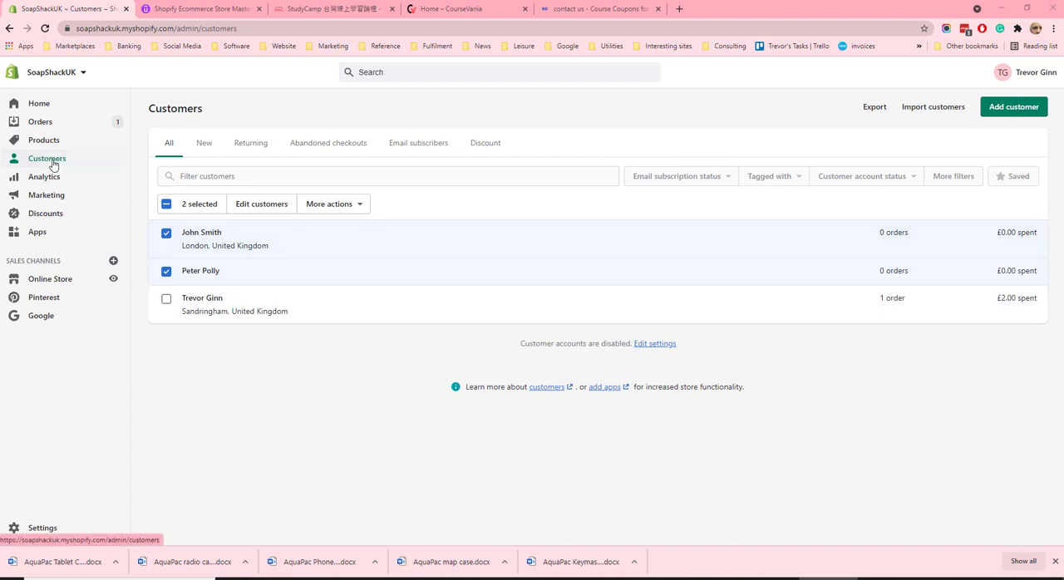
pyautogui.moveTo(578, 116)
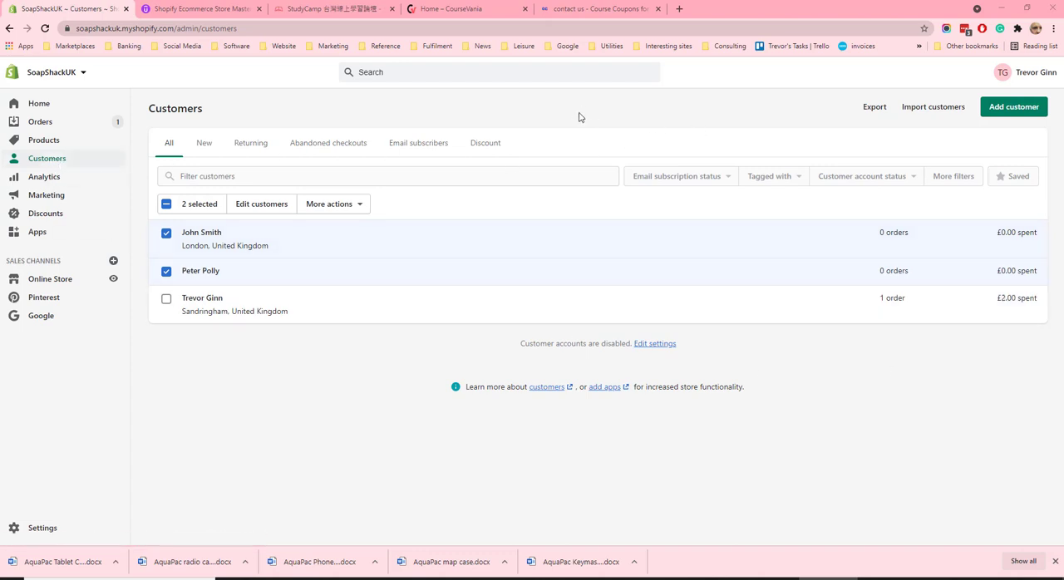
# - Start a new customer and focus the First name field, leaving it blank
pyautogui.click(1015, 106)
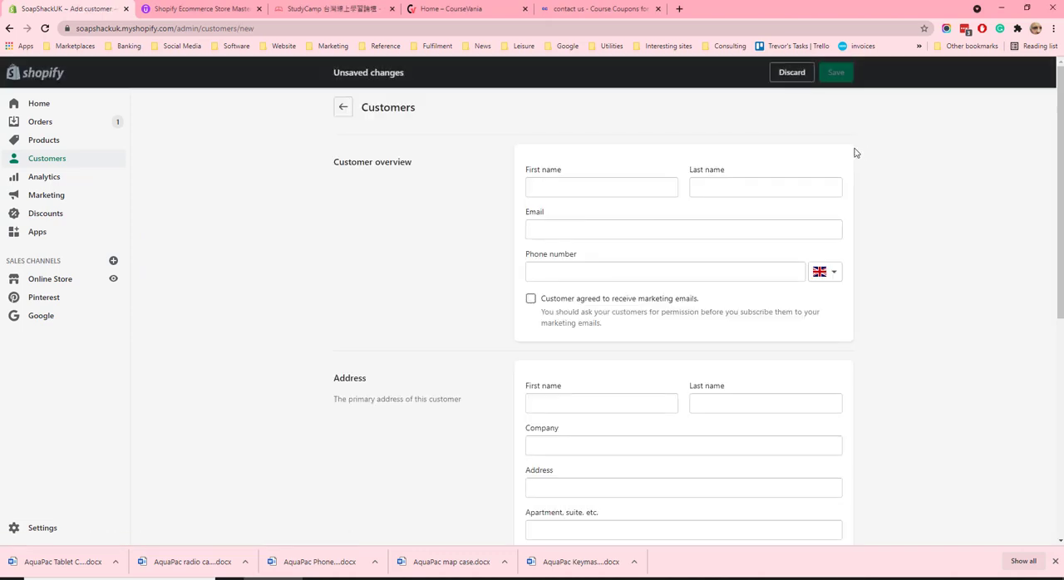
pyautogui.click(602, 186)
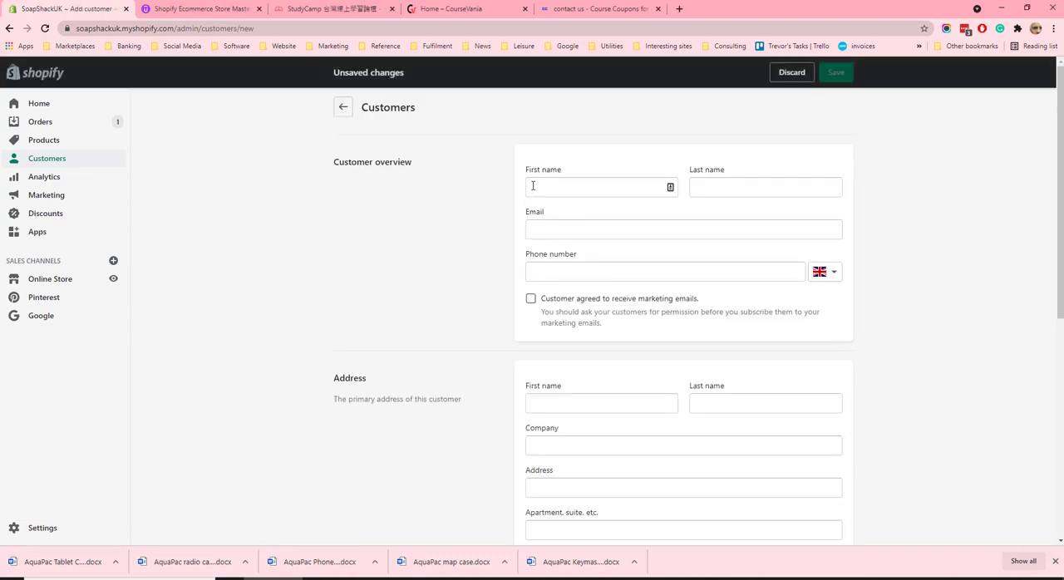
pyautogui.moveTo(685, 191)
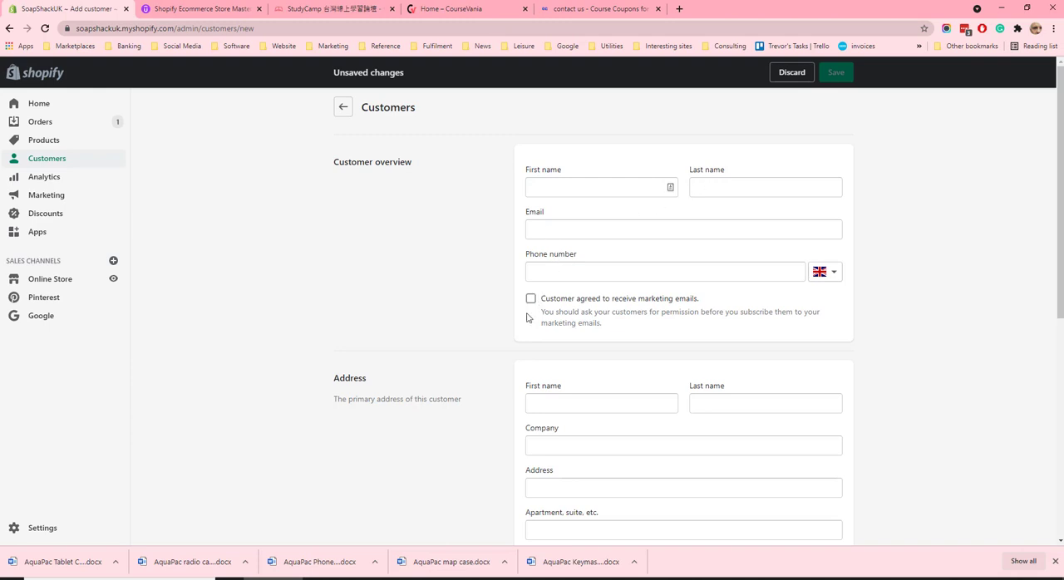
pyautogui.moveTo(702, 304)
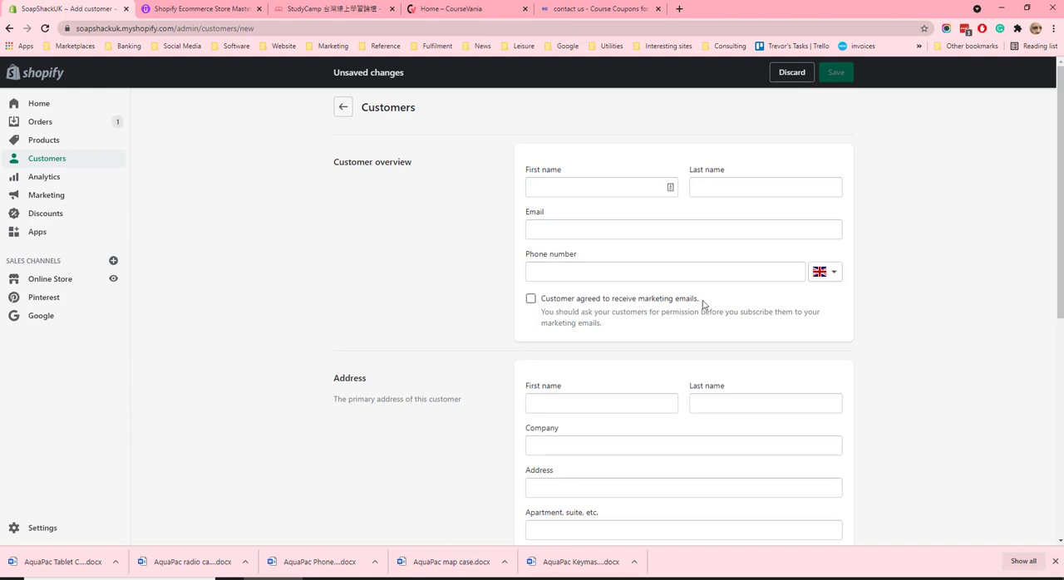
pyautogui.moveTo(951, 311)
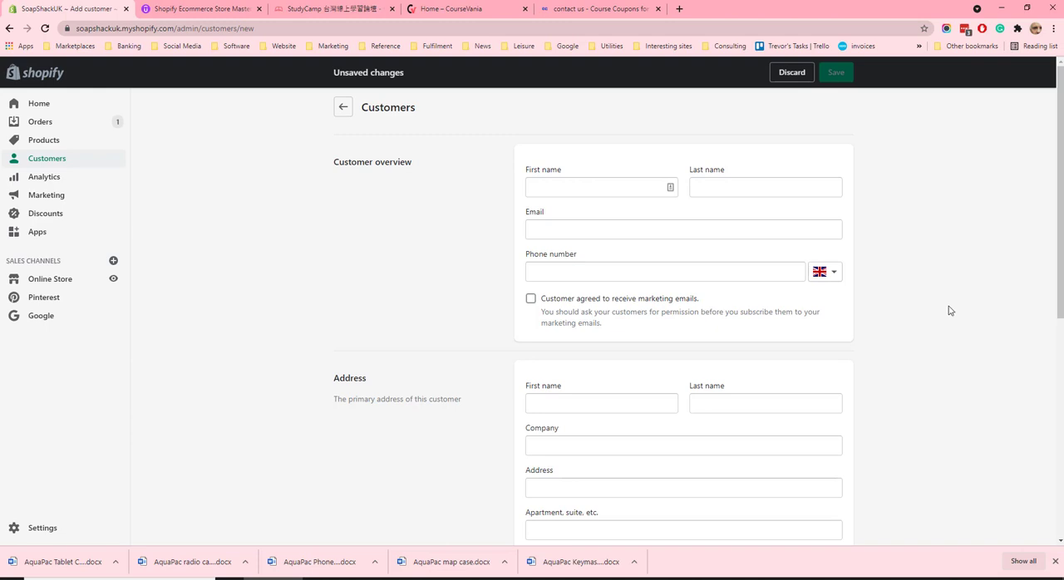
# - Untick and re-tick Collect tax, leaving tax collection on for the customer
pyautogui.scroll(-3)
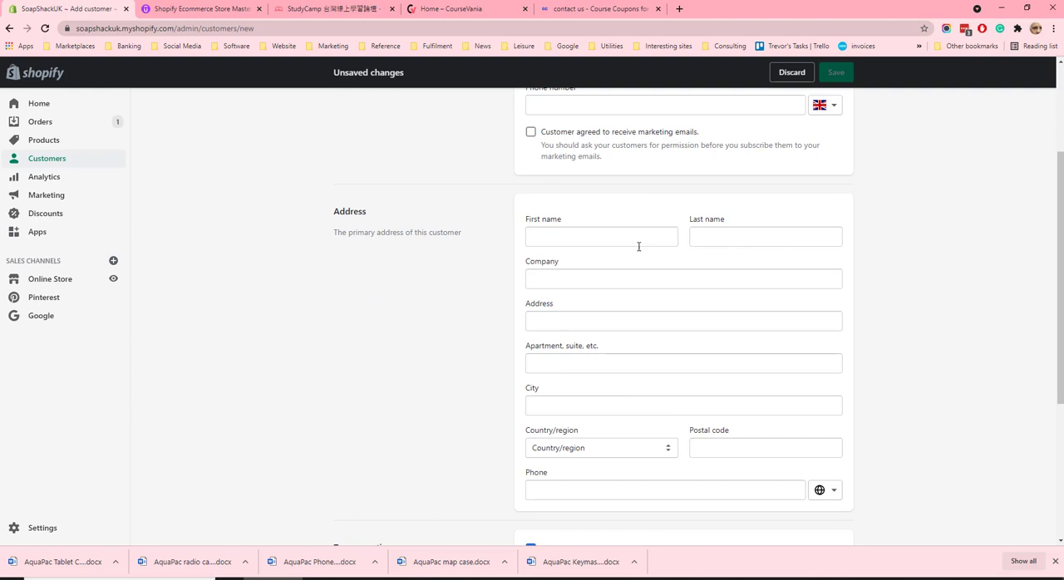
pyautogui.scroll(-3)
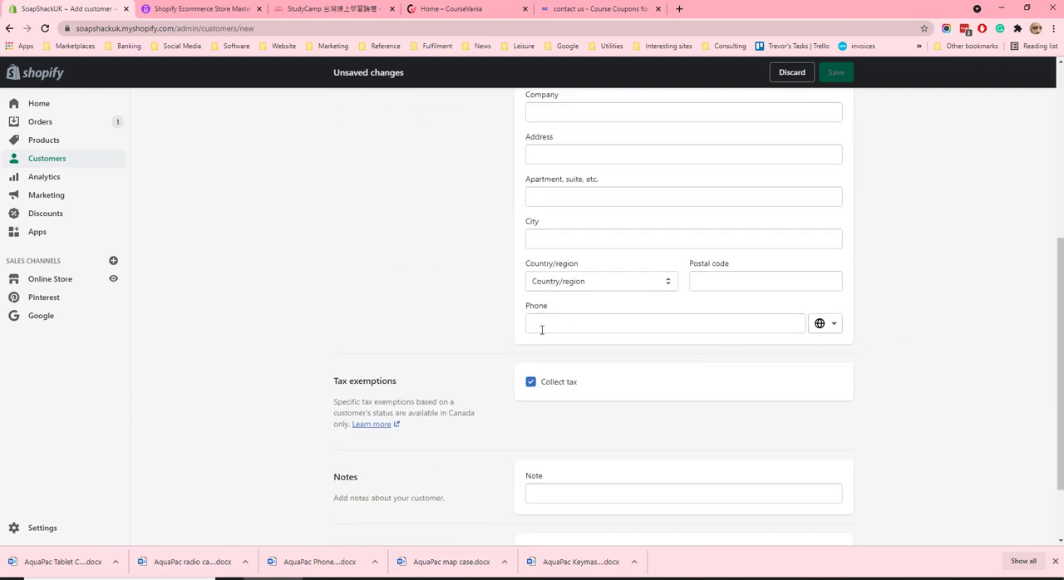
pyautogui.scroll(-3)
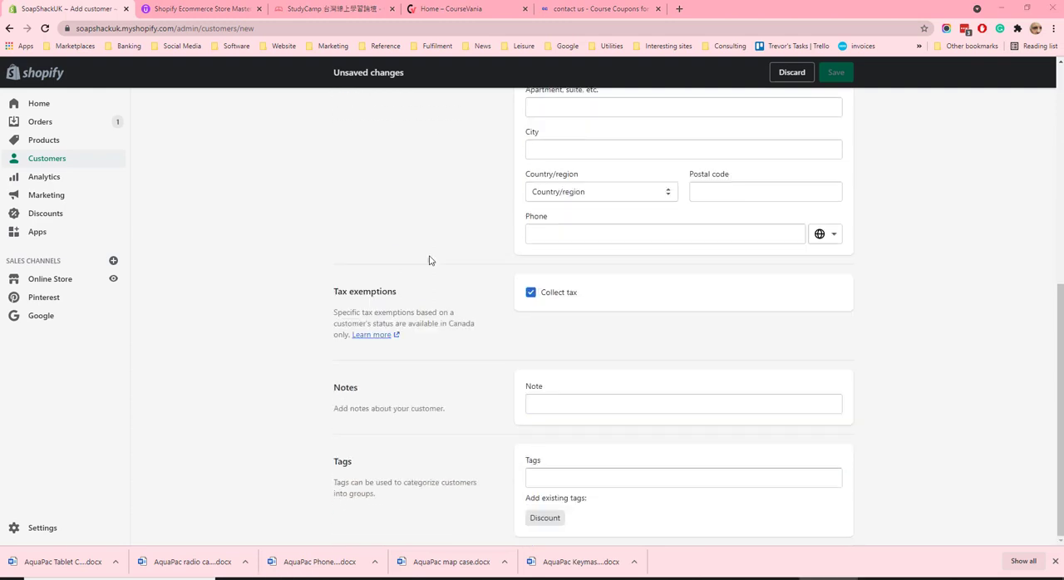
pyautogui.moveTo(512, 296)
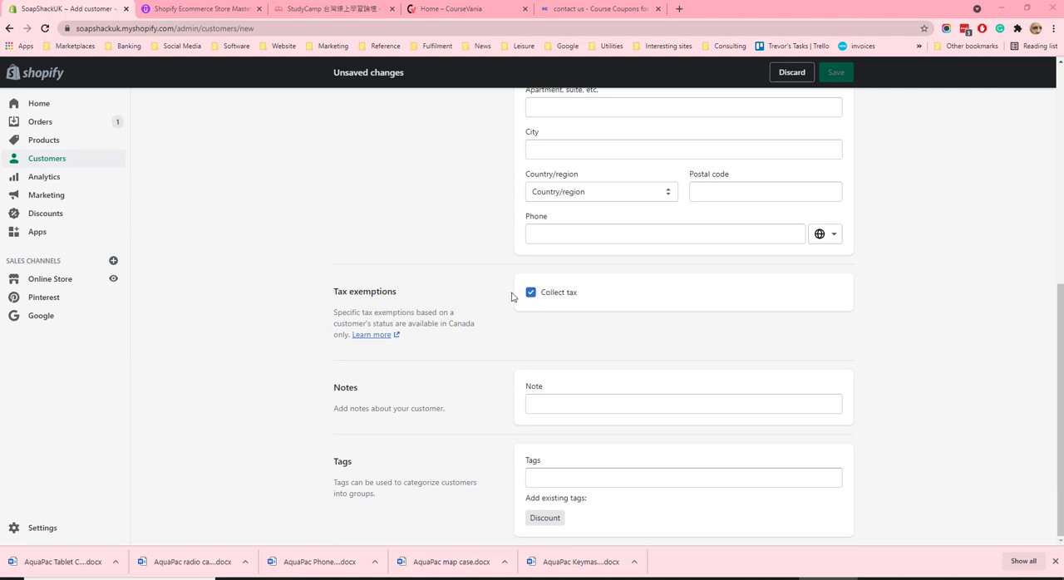
pyautogui.click(531, 292)
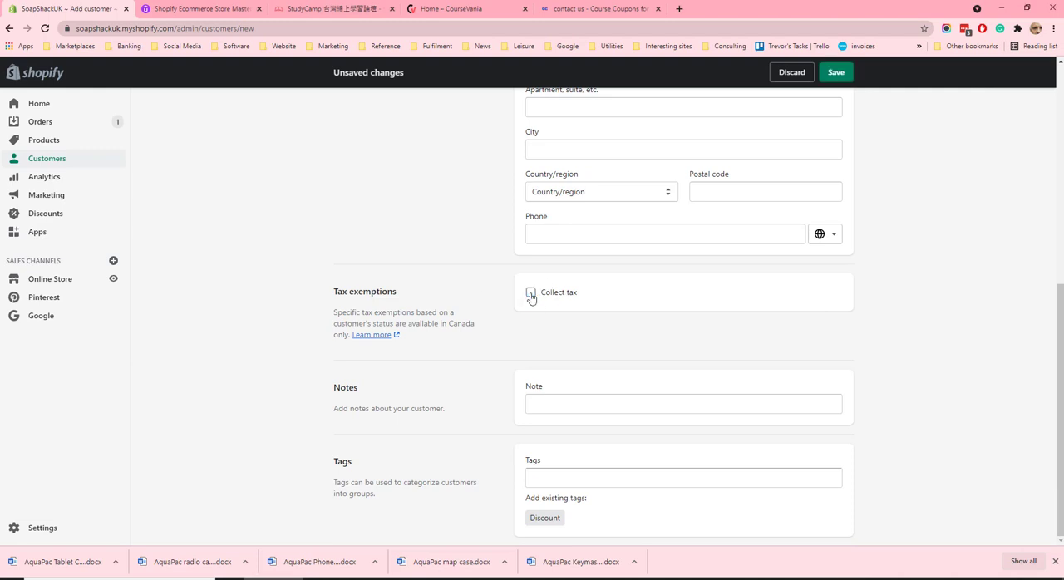
pyautogui.click(530, 293)
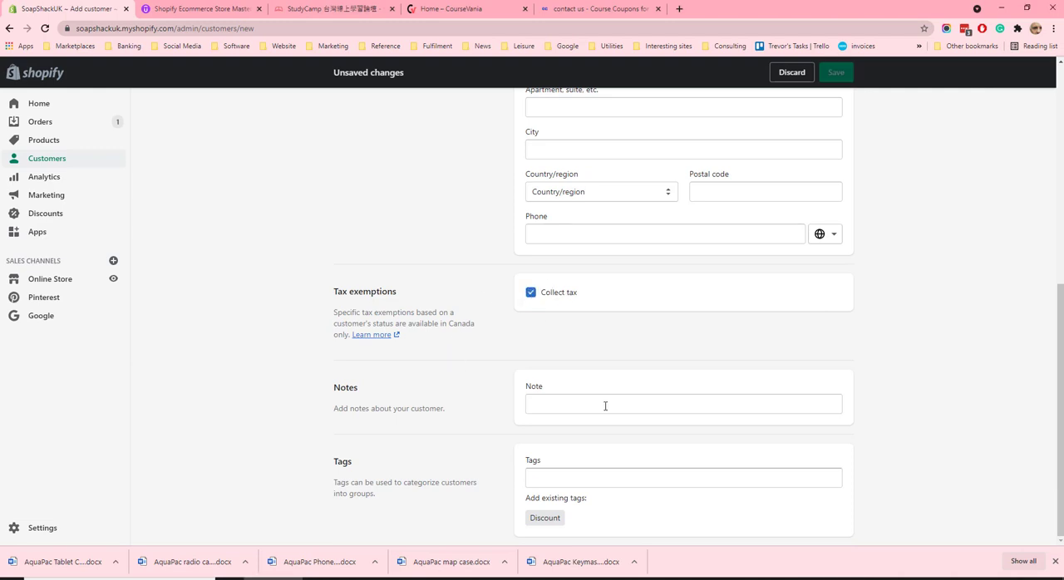
# - Tag the unsaved customer as 'VIP' before returning to the customers list
pyautogui.click(569, 479)
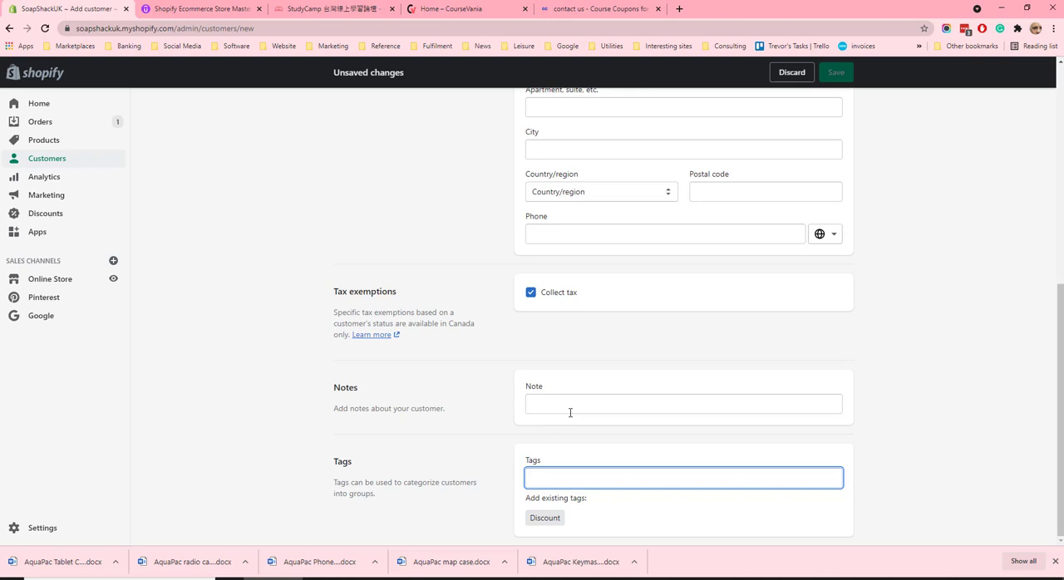
pyautogui.write('VIP')
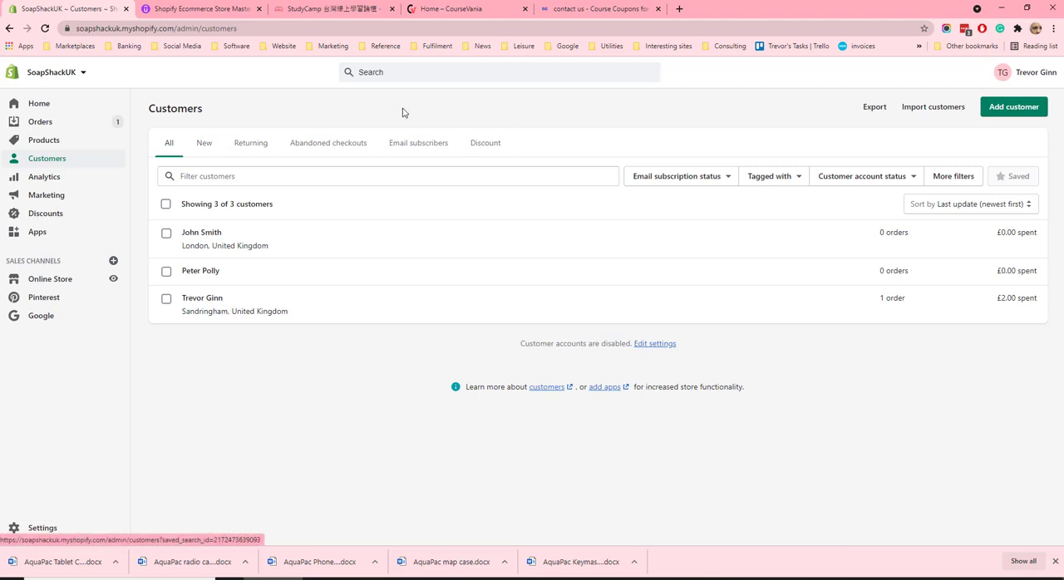
pyautogui.moveTo(546, 183)
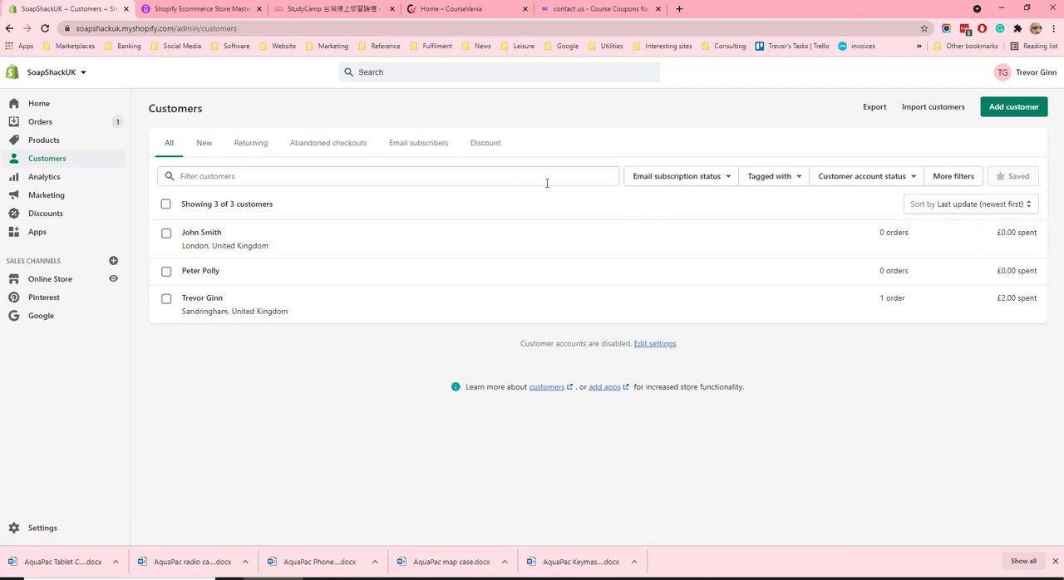
# - Apply a 'Tagged with: discount' filter, narrowing the list to two of three customers
pyautogui.click(675, 176)
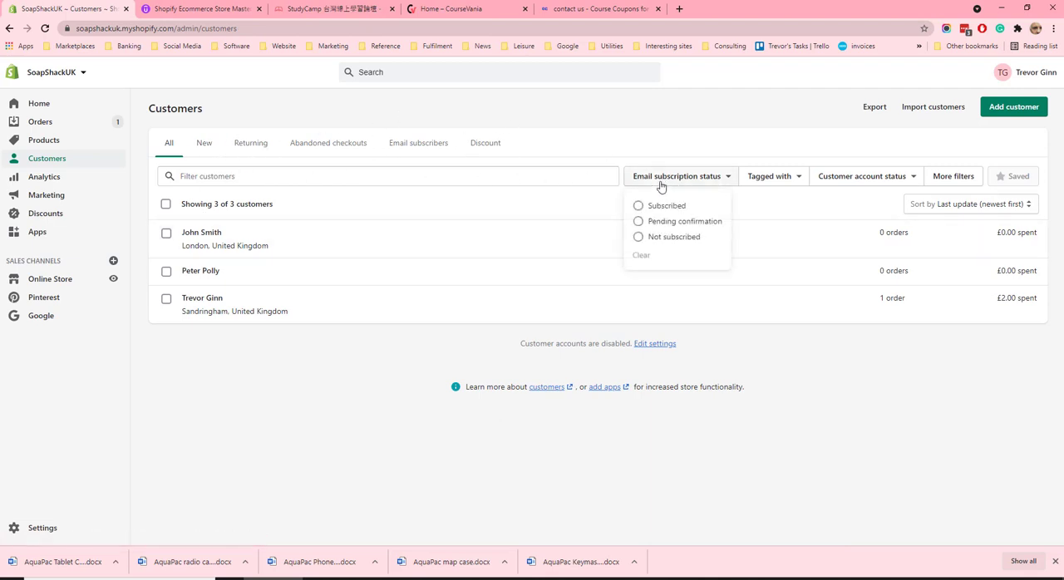
pyautogui.click(769, 176)
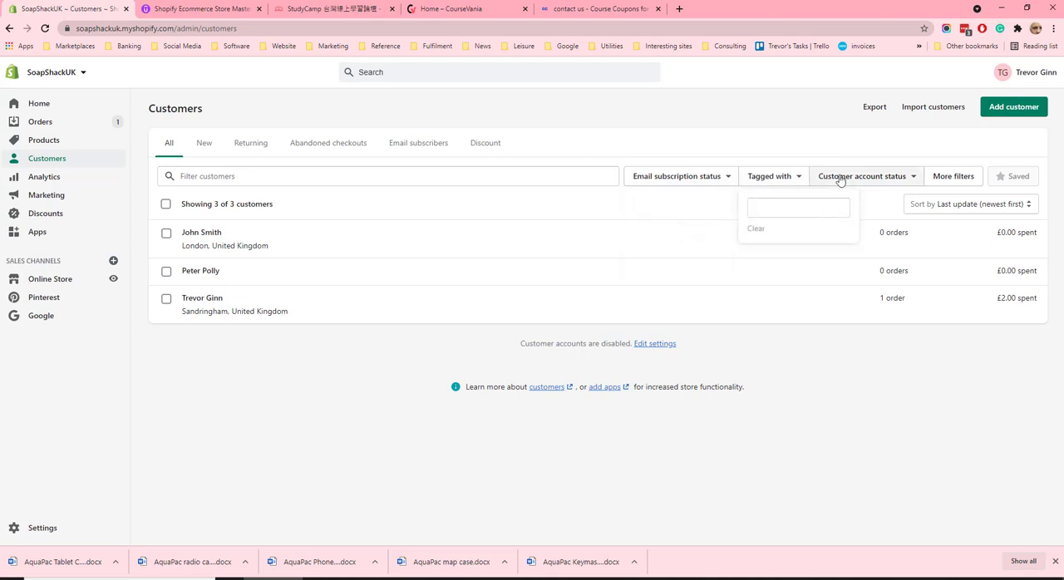
pyautogui.click(865, 176)
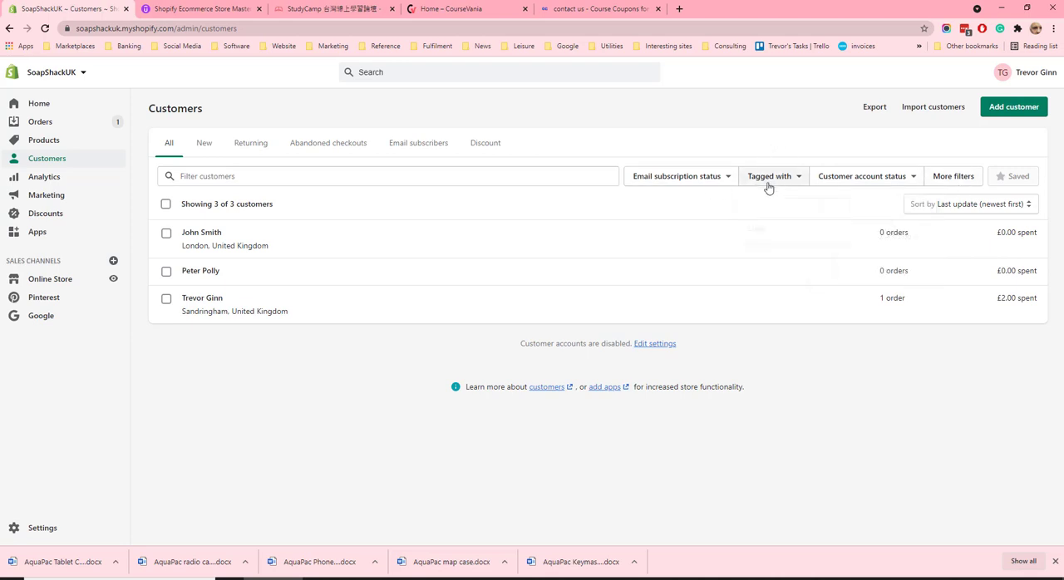
pyautogui.click(768, 177)
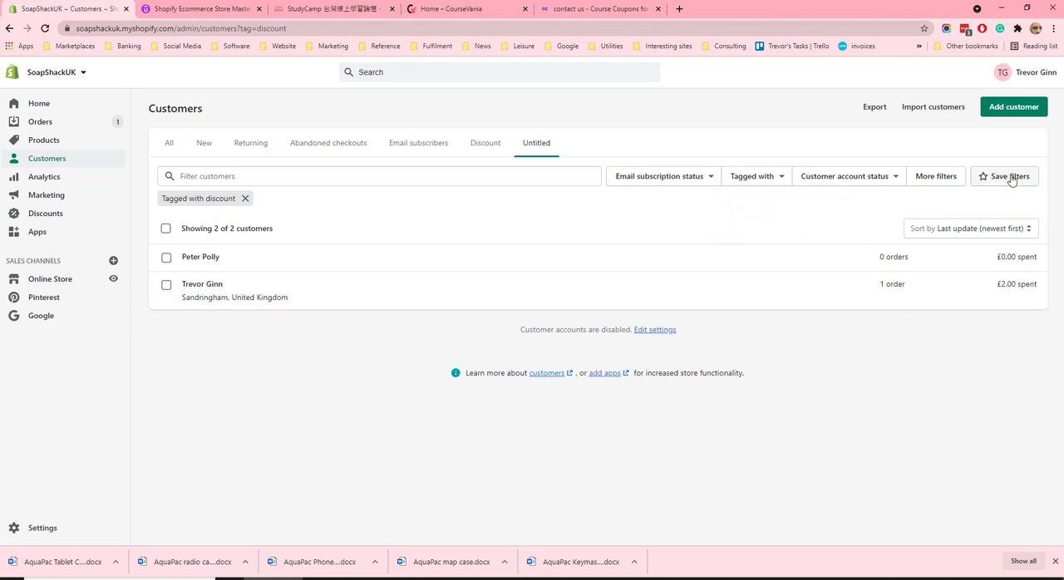
# - Save the current filter as a tab named 'Discount' and view its two customers
pyautogui.click(1011, 177)
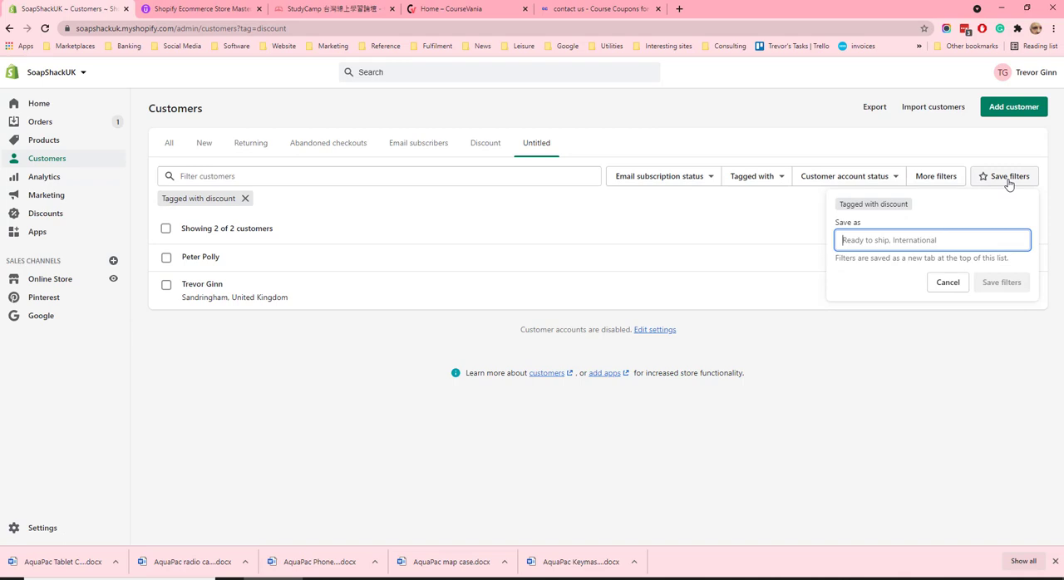
pyautogui.write('Discount')
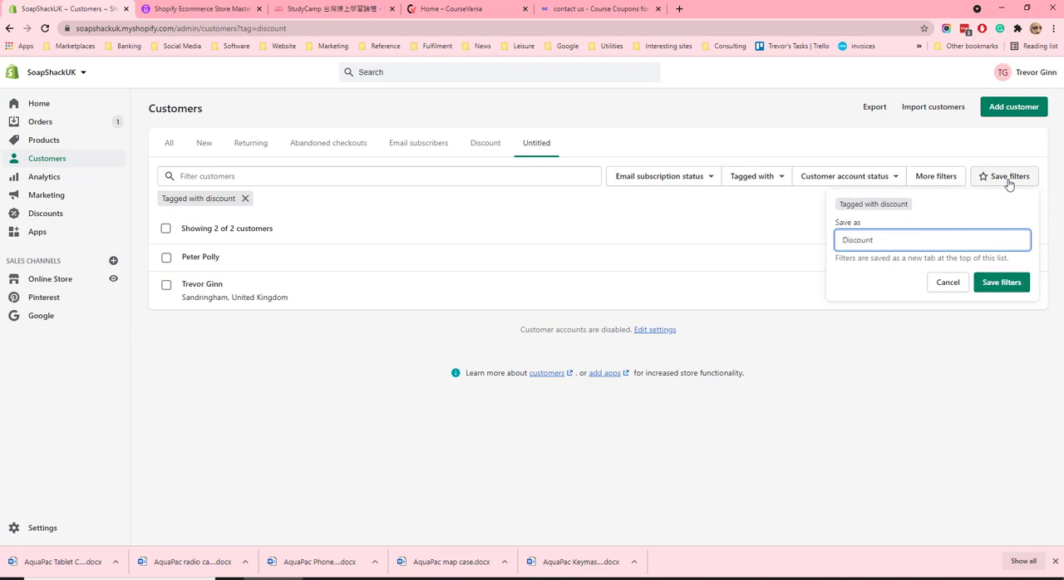
pyautogui.click(1001, 283)
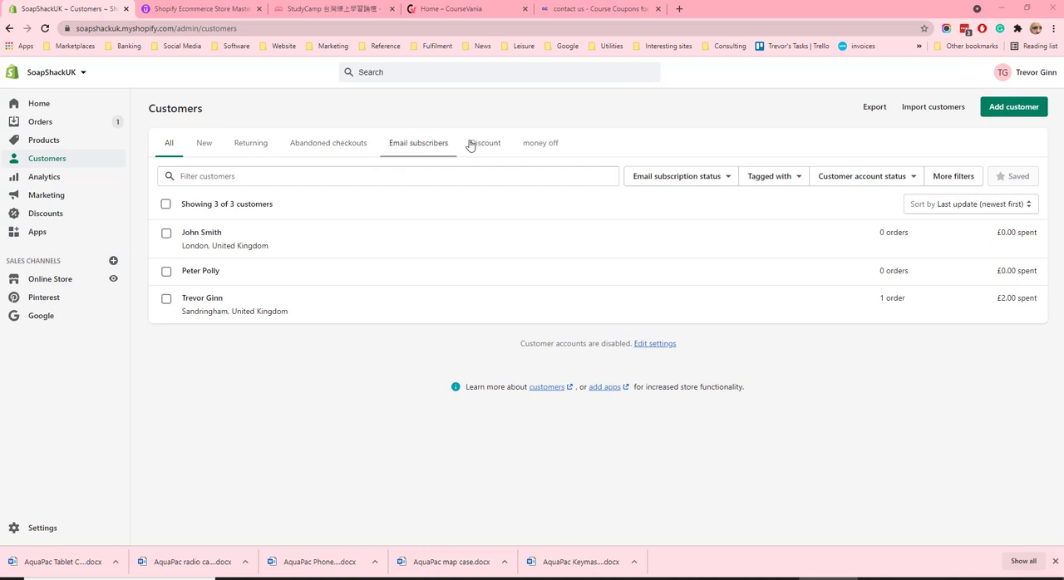
pyautogui.click(485, 143)
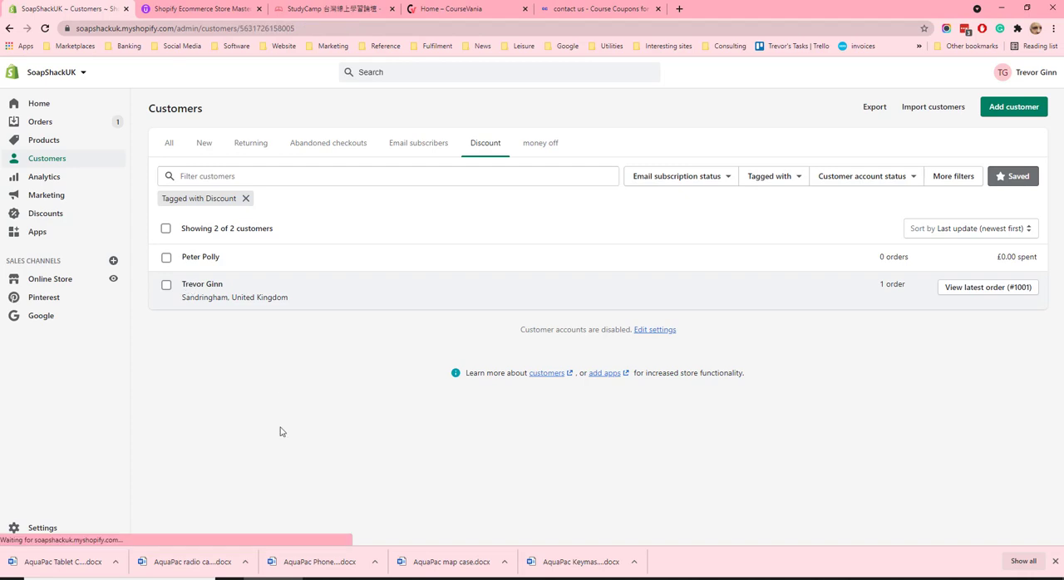
pyautogui.click(203, 285)
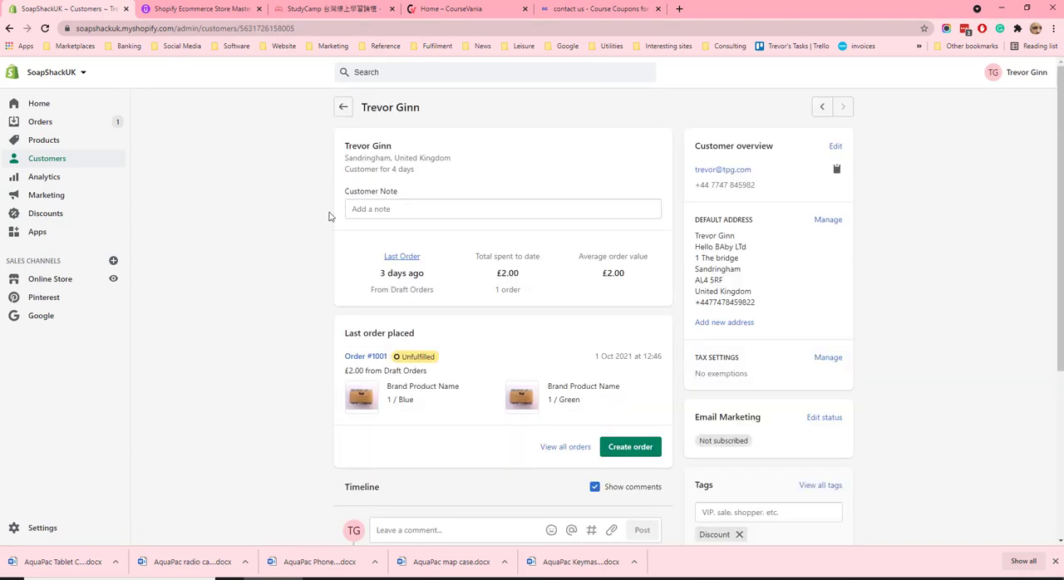
pyautogui.moveTo(306, 399)
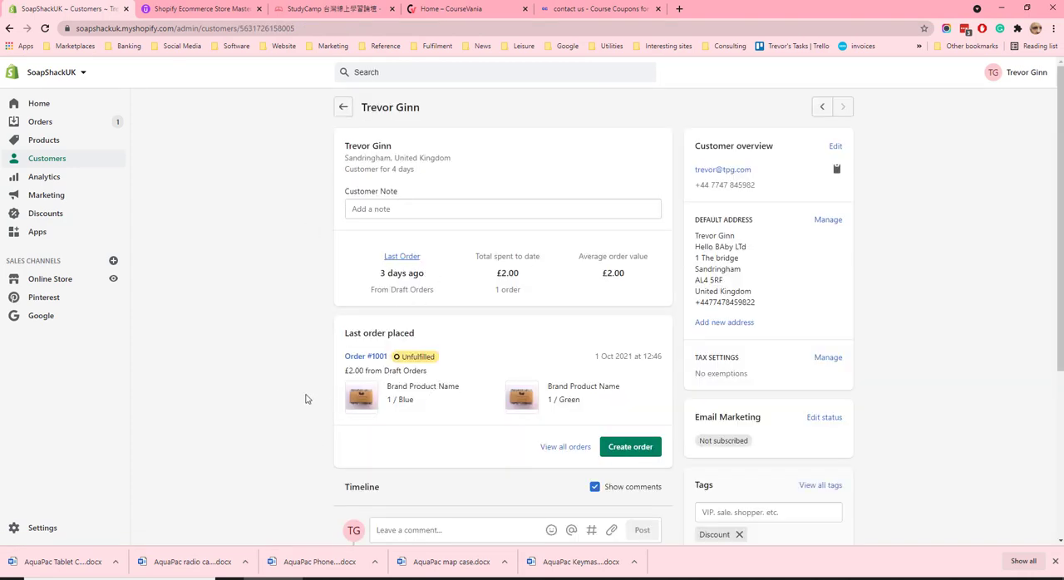
pyautogui.scroll(-3)
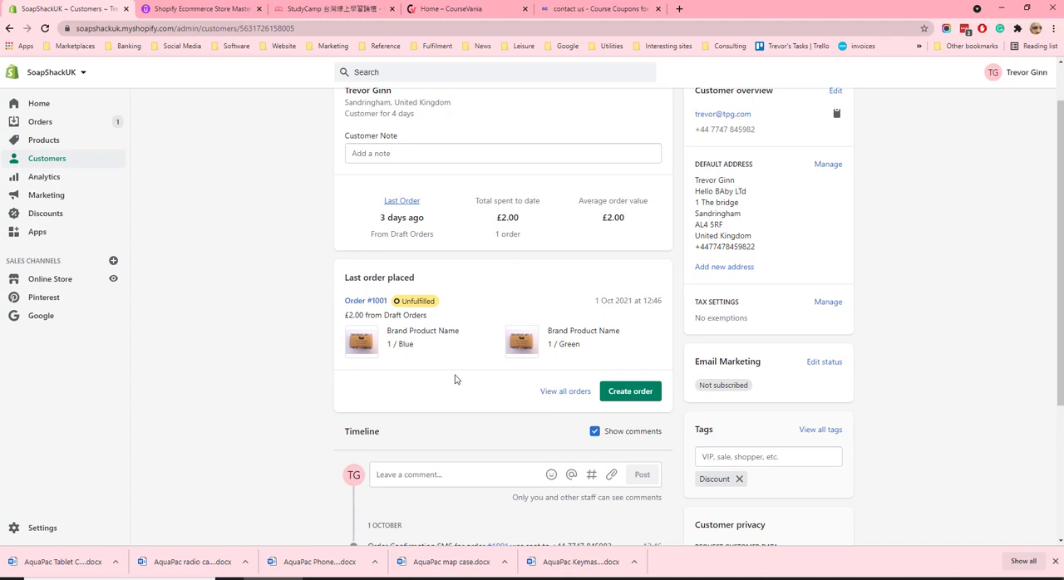
pyautogui.click(630, 391)
pyautogui.write('product')
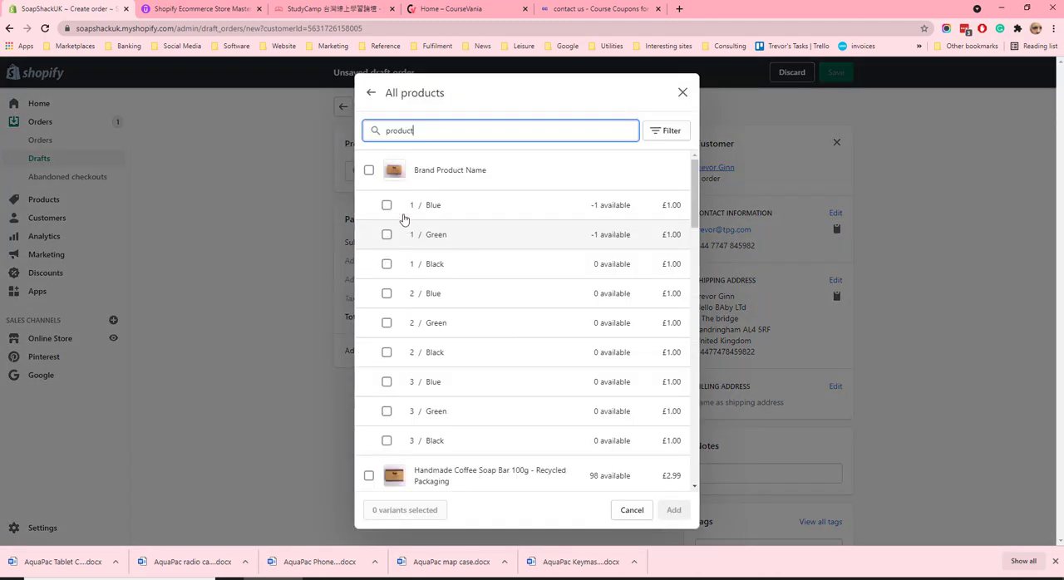
# - Add one Brand Product Name in 1 / Blue to the draft order, totalling £1.00
pyautogui.click(385, 205)
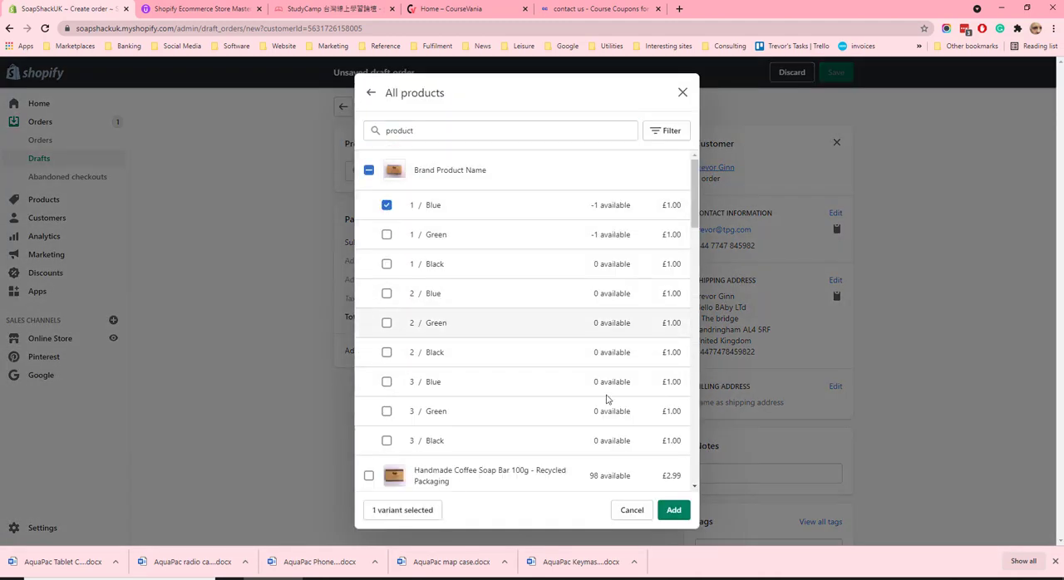
pyautogui.click(632, 509)
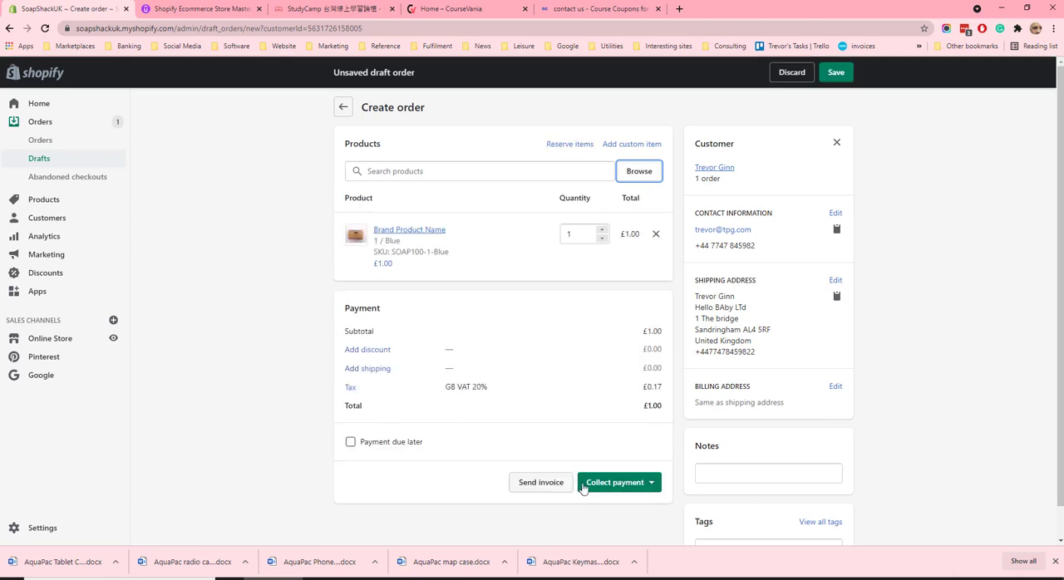
pyautogui.click(618, 482)
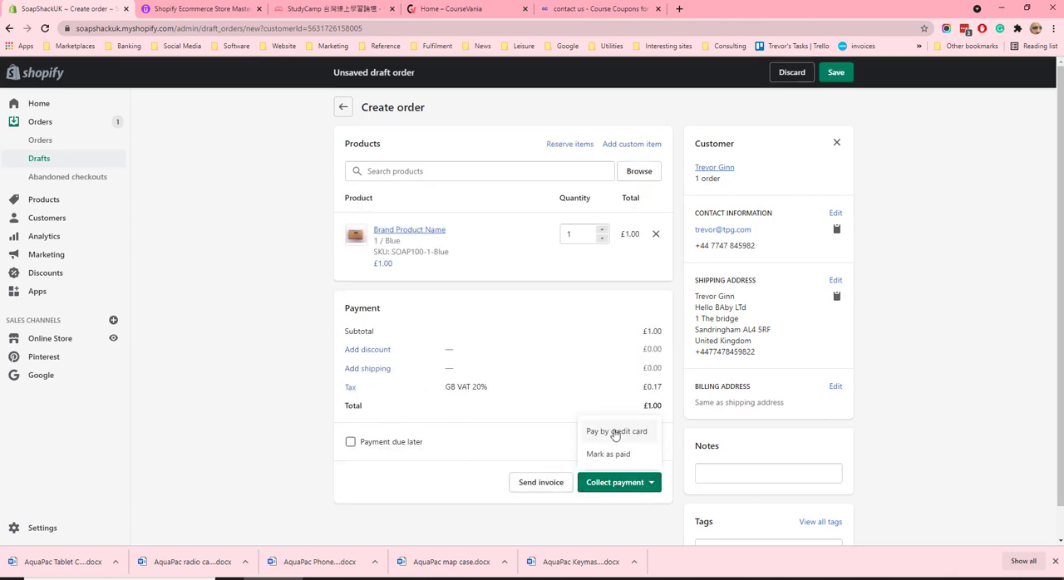
pyautogui.moveTo(628, 462)
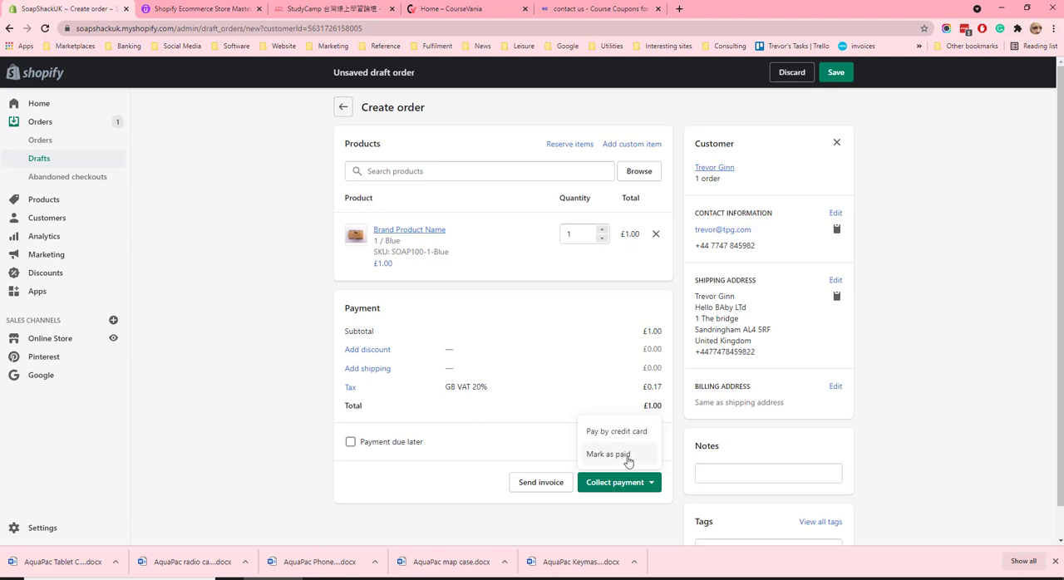
pyautogui.moveTo(618, 433)
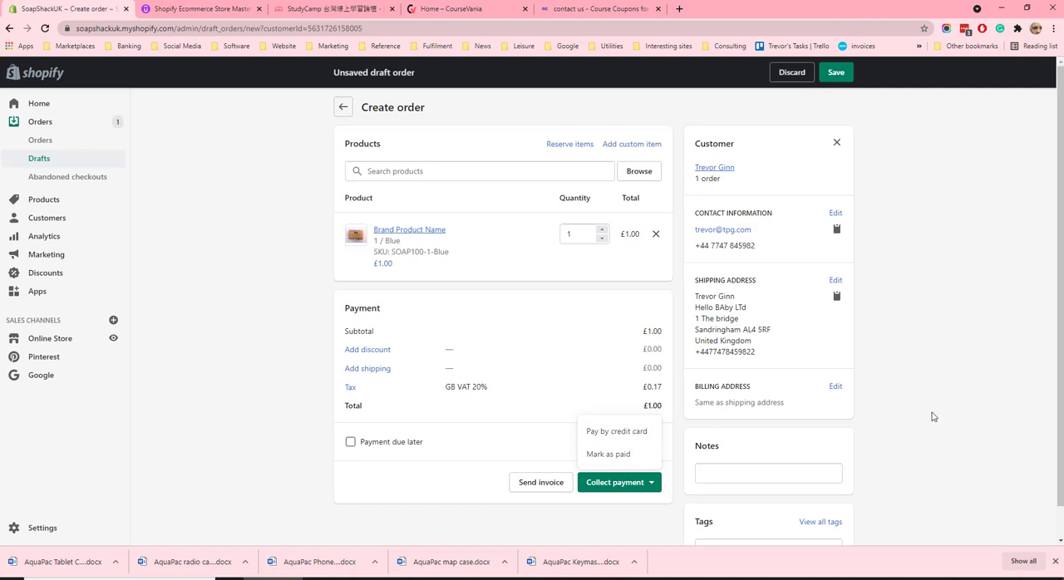
pyautogui.click(781, 237)
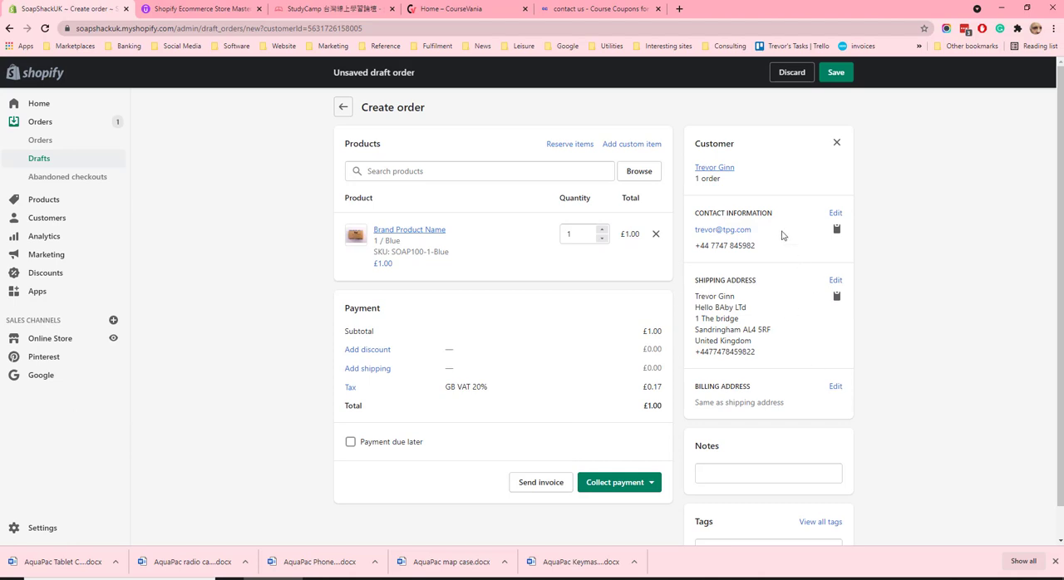
pyautogui.moveTo(837, 436)
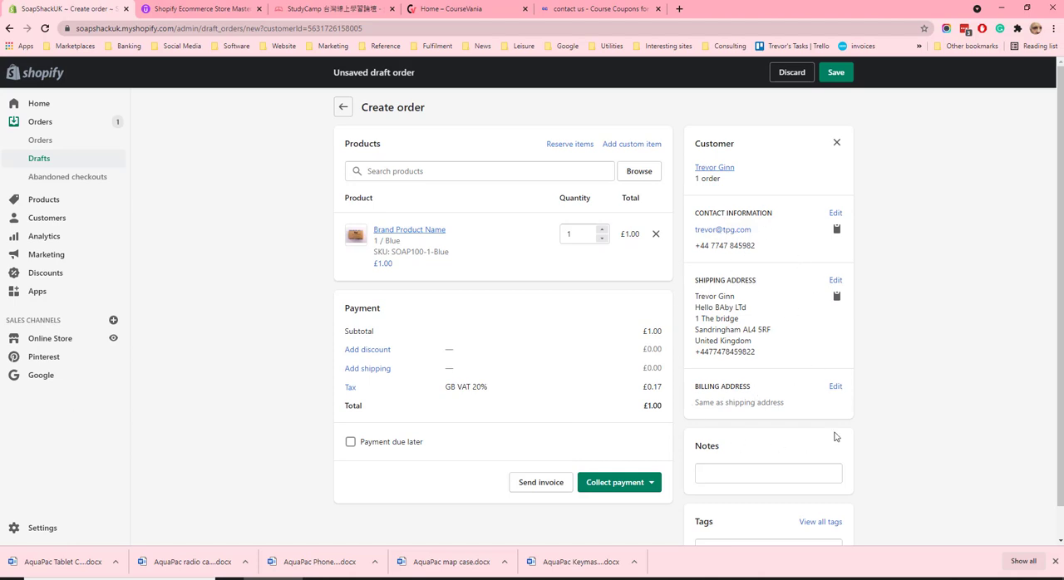